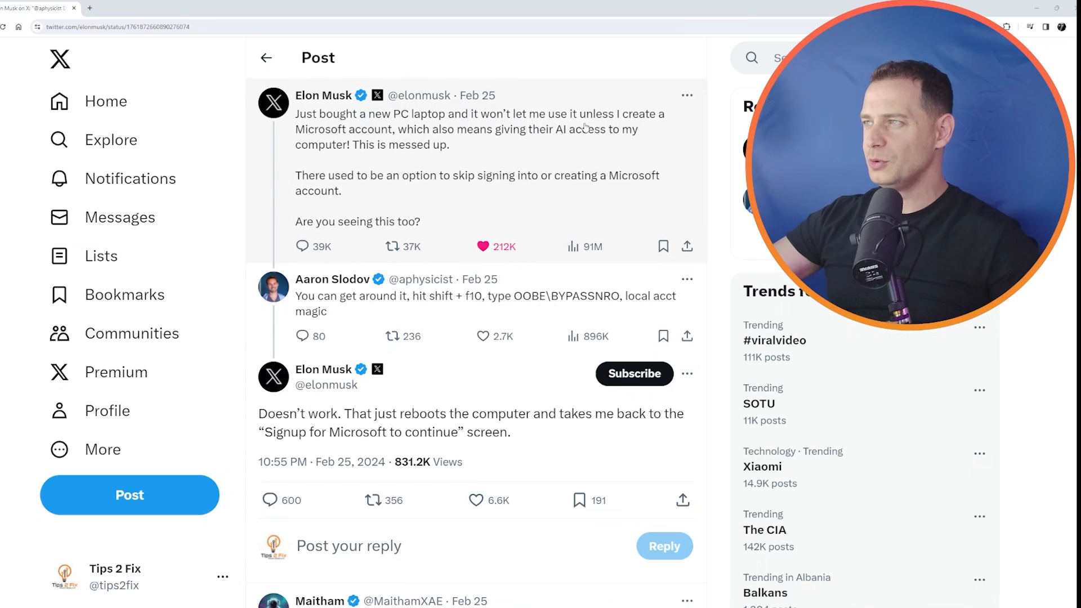
mouse_move(523, 159)
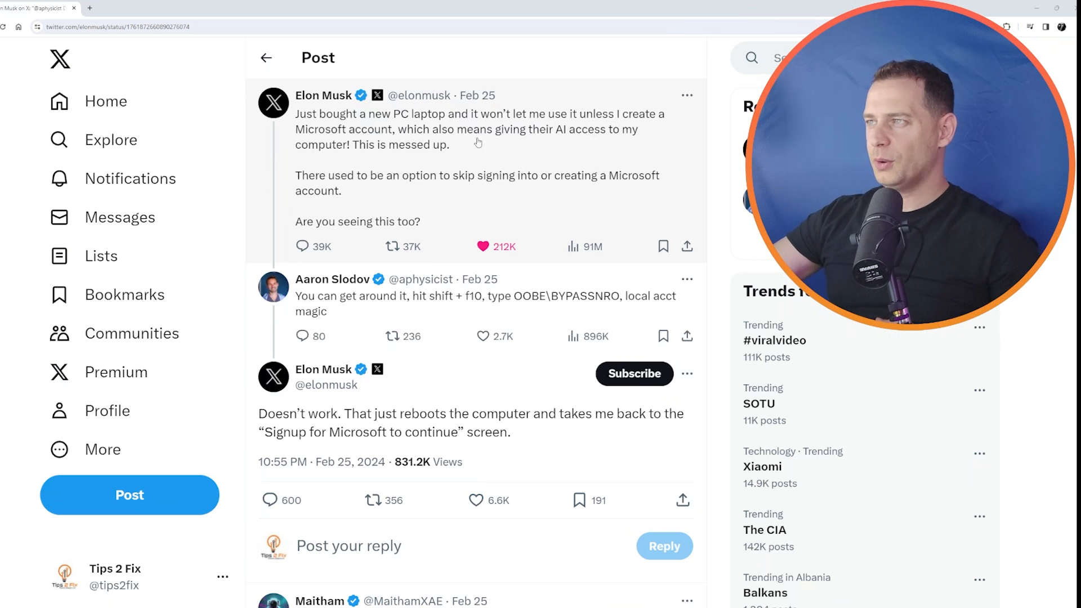
mouse_move(549, 168)
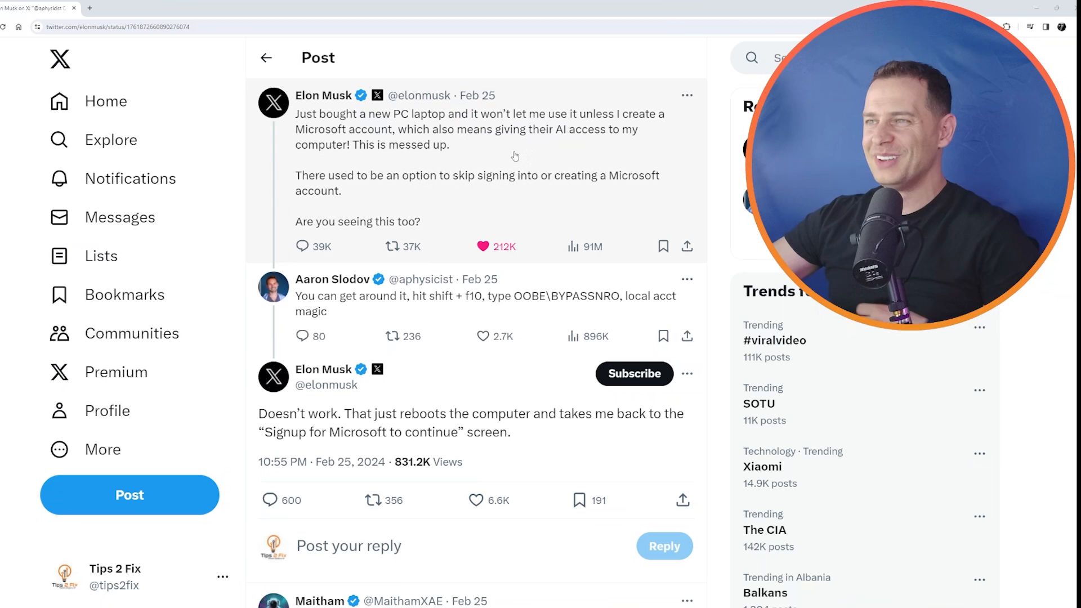
mouse_move(528, 185)
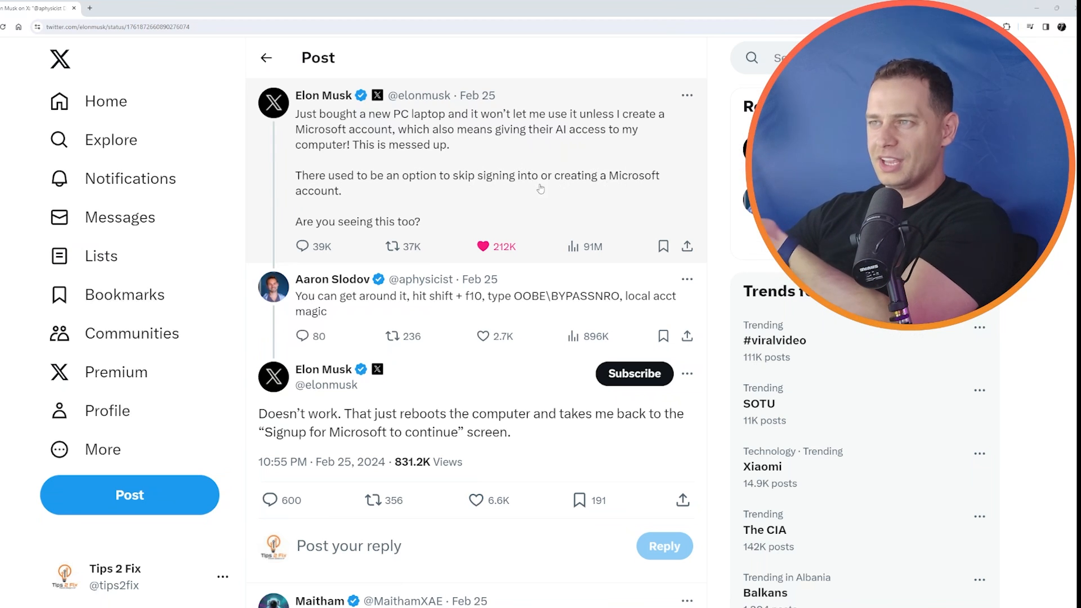
- Confirm United Kingdom as region and keyboard layout, skipping a second layout
scroll(down, 3)
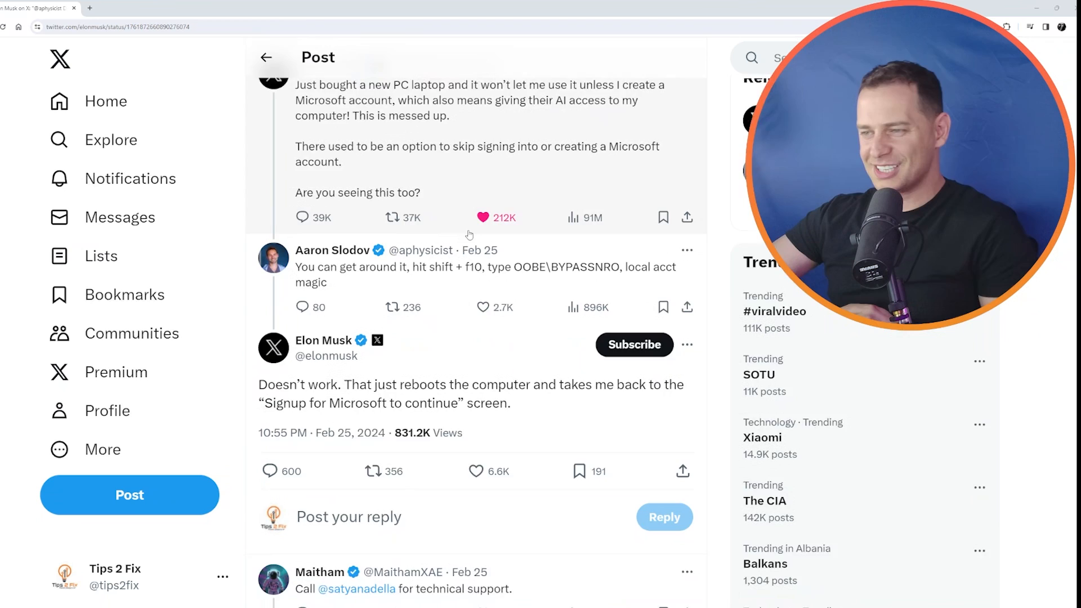
scroll(down, 3)
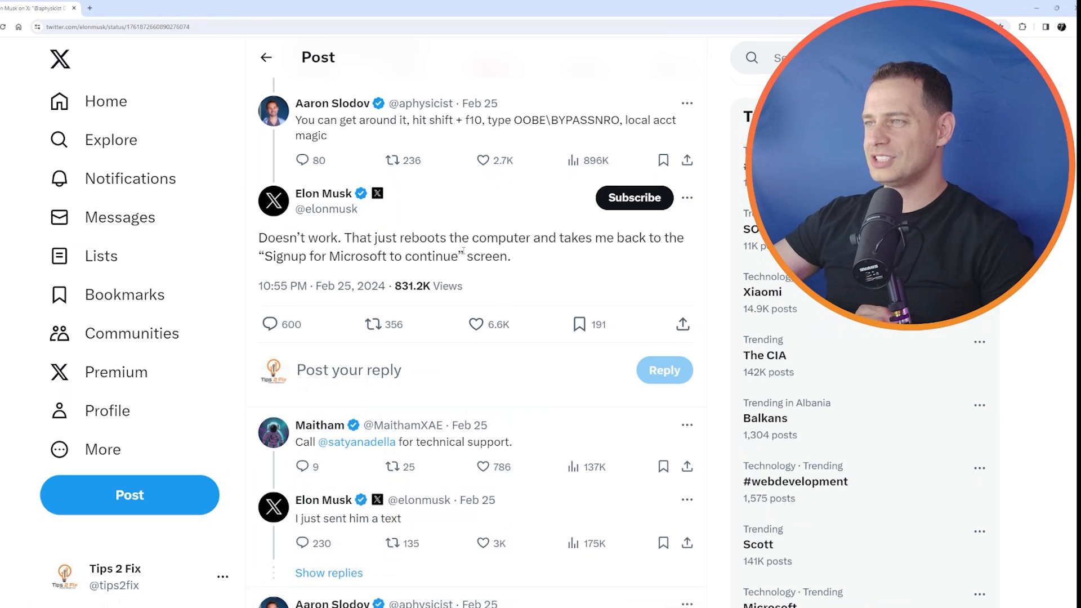
scroll(down, 3)
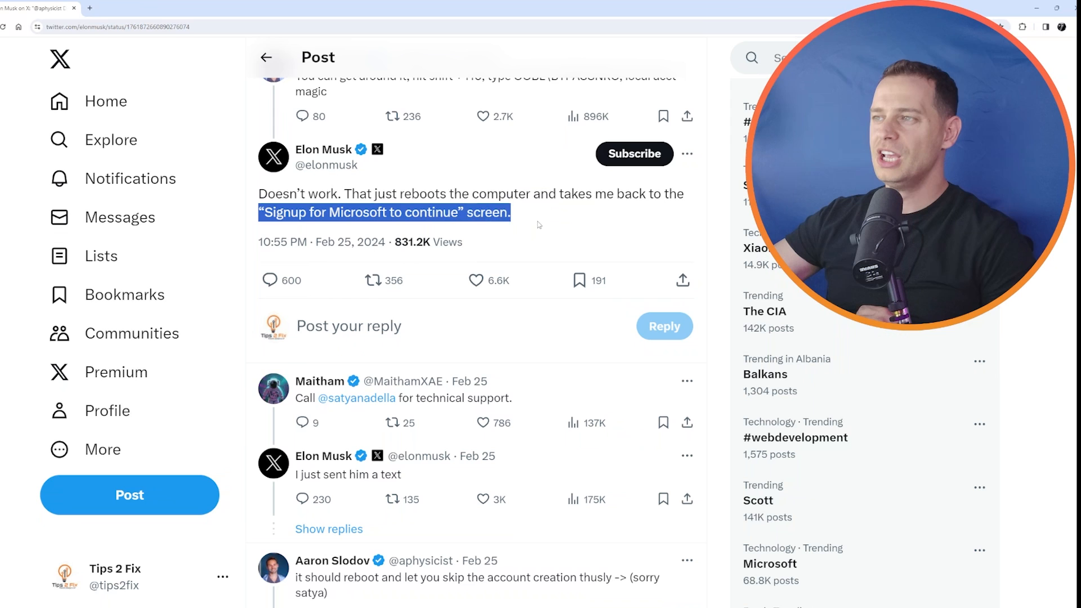
mouse_move(522, 233)
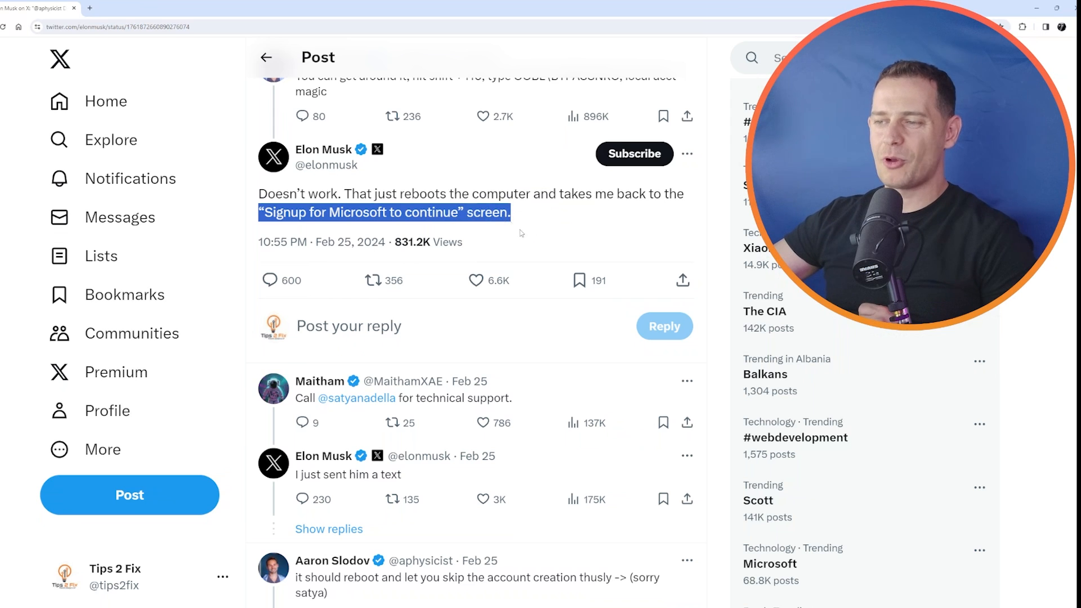
scroll(down, 3)
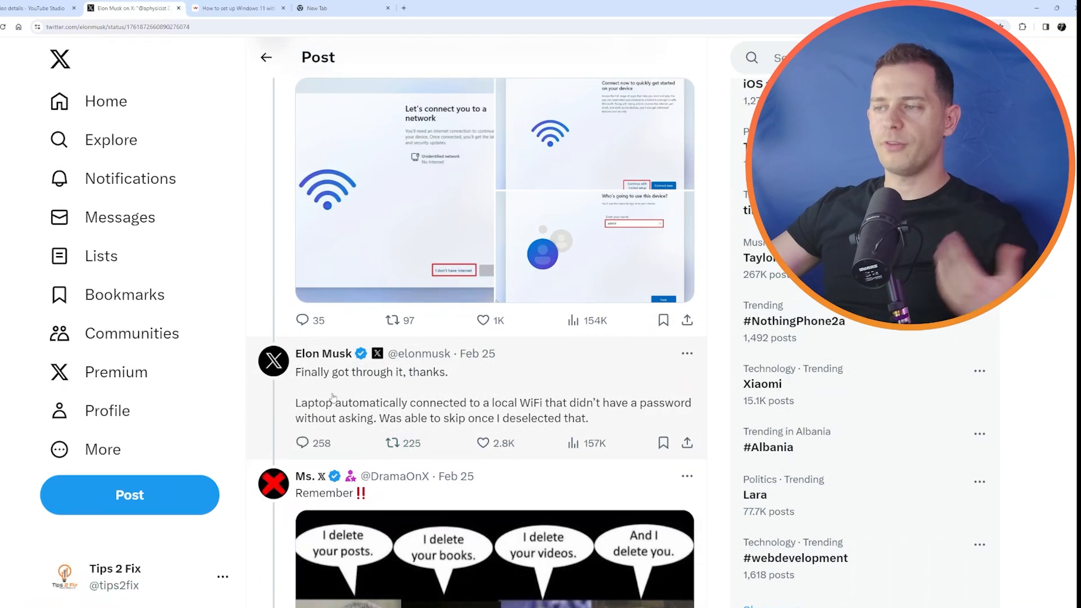
mouse_move(516, 303)
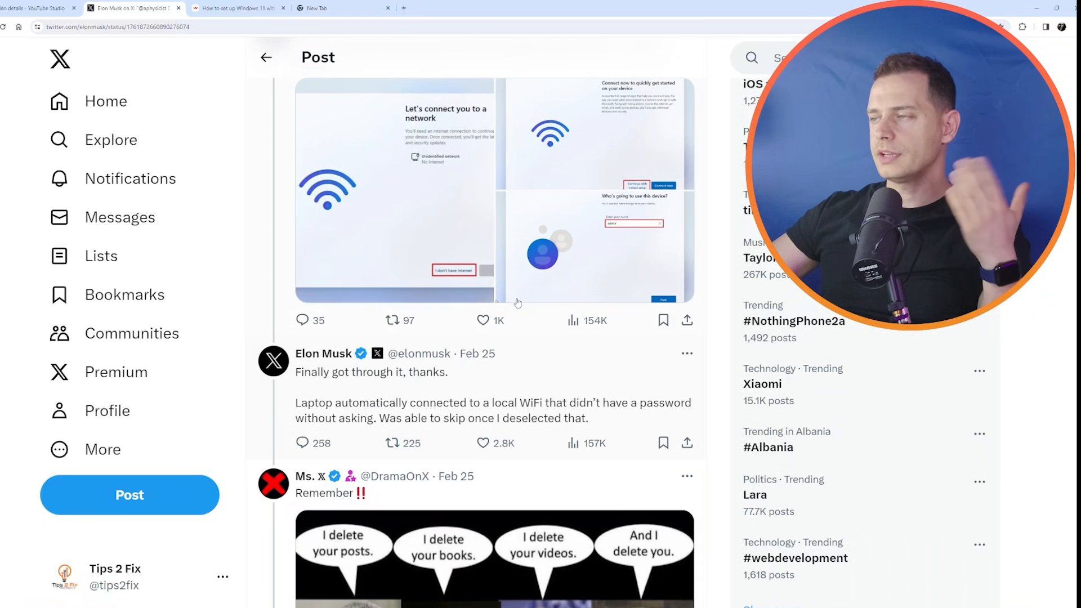
mouse_move(598, 229)
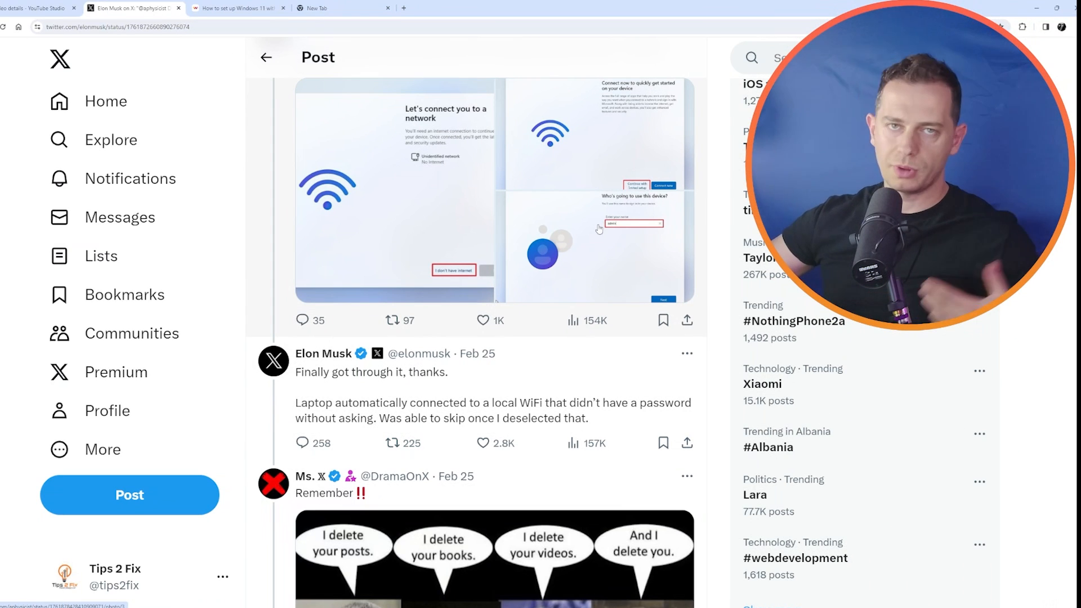
scroll(up, 3)
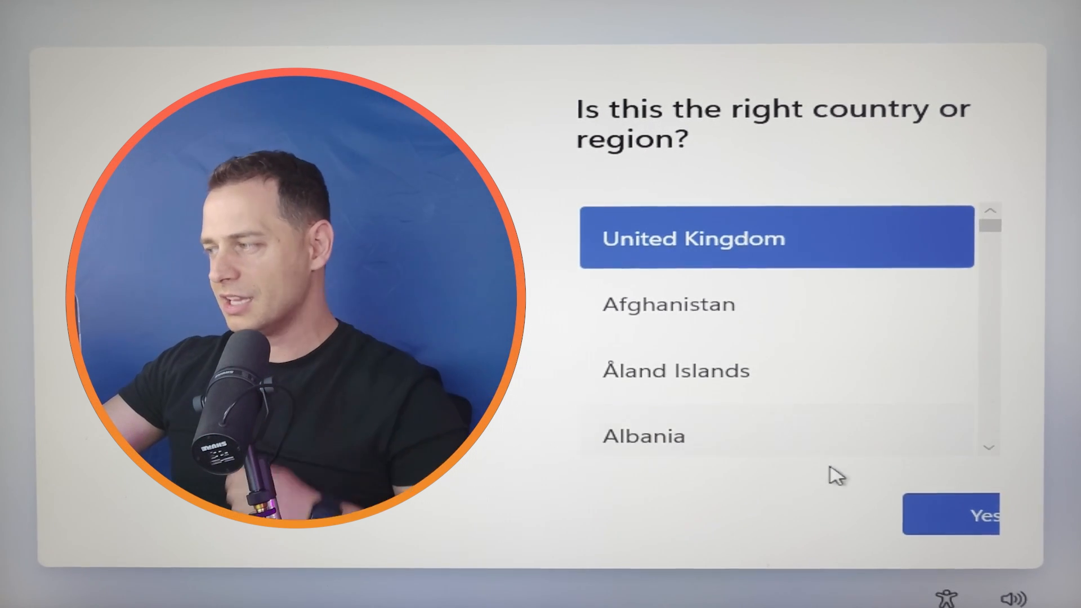
click(979, 515)
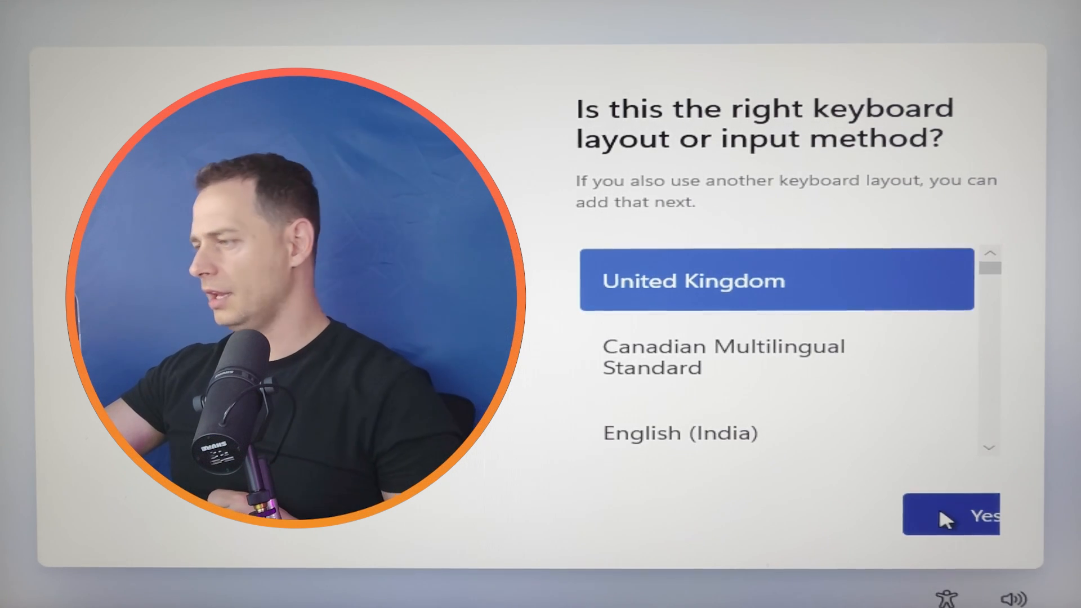
click(979, 516)
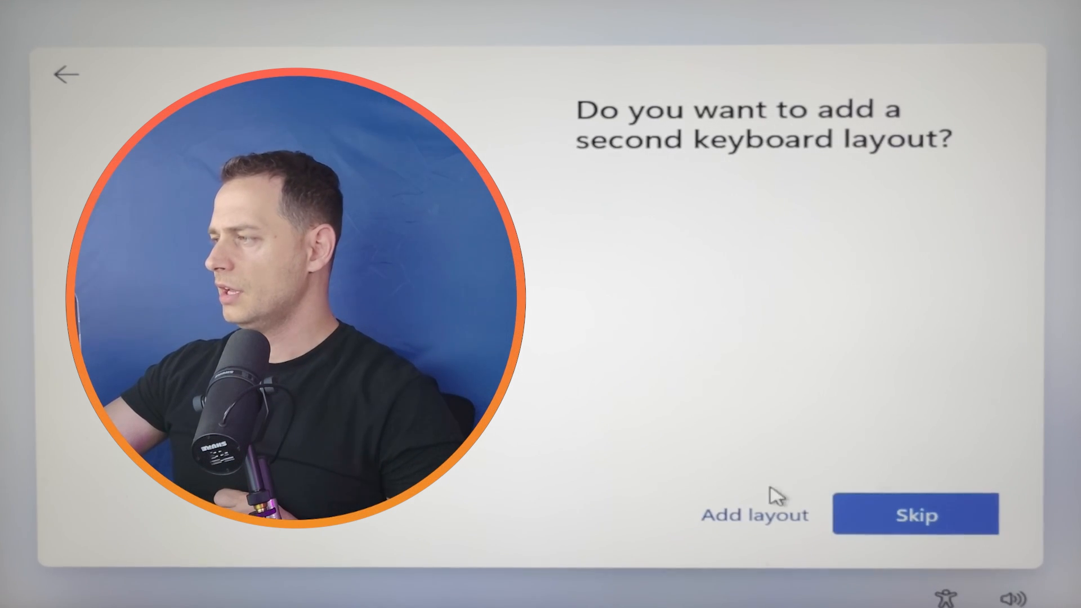
click(914, 514)
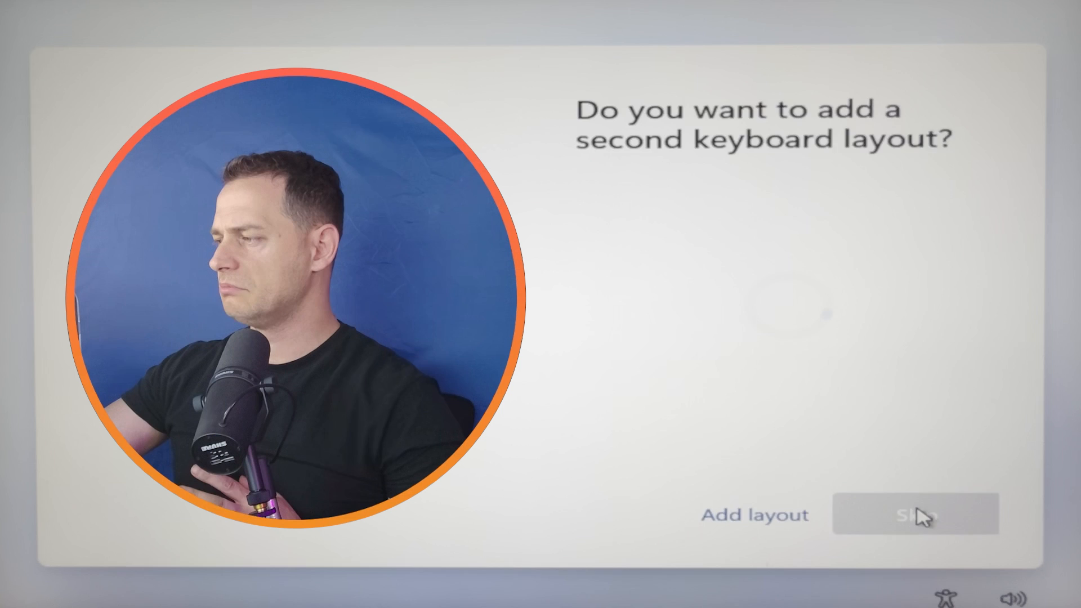
click(915, 515)
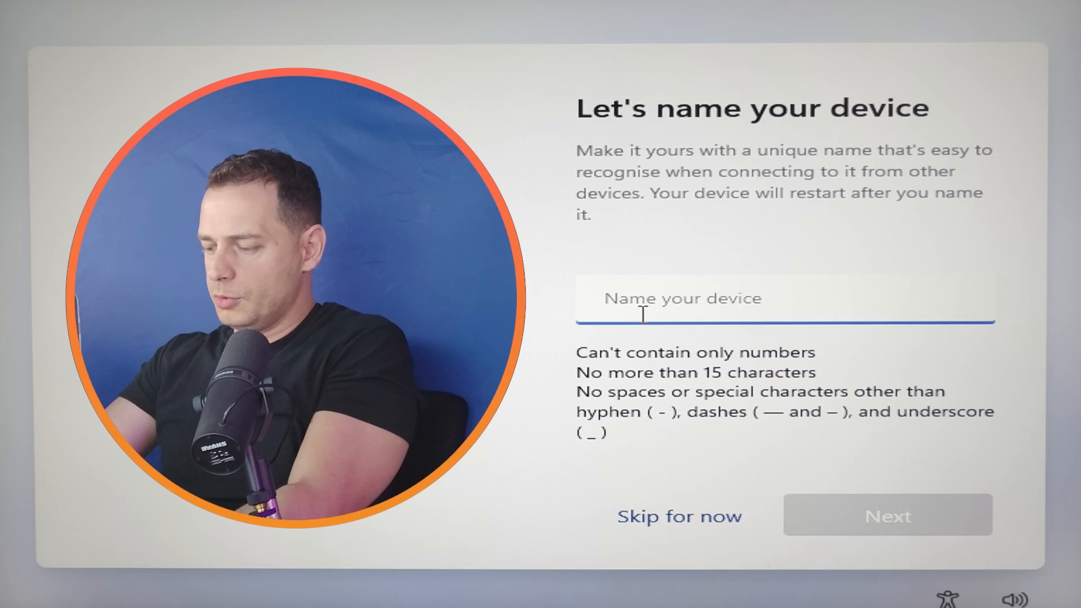
- Name the device 'Tips2Fix-PC3' and continue to the restart
text(Tips2Fix-PC3)
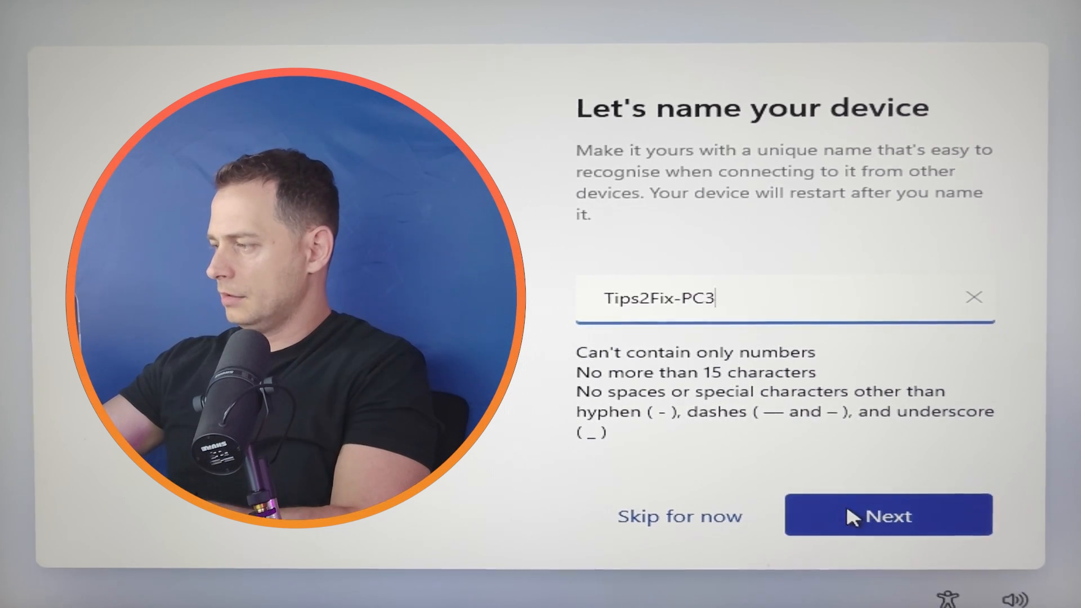
click(888, 516)
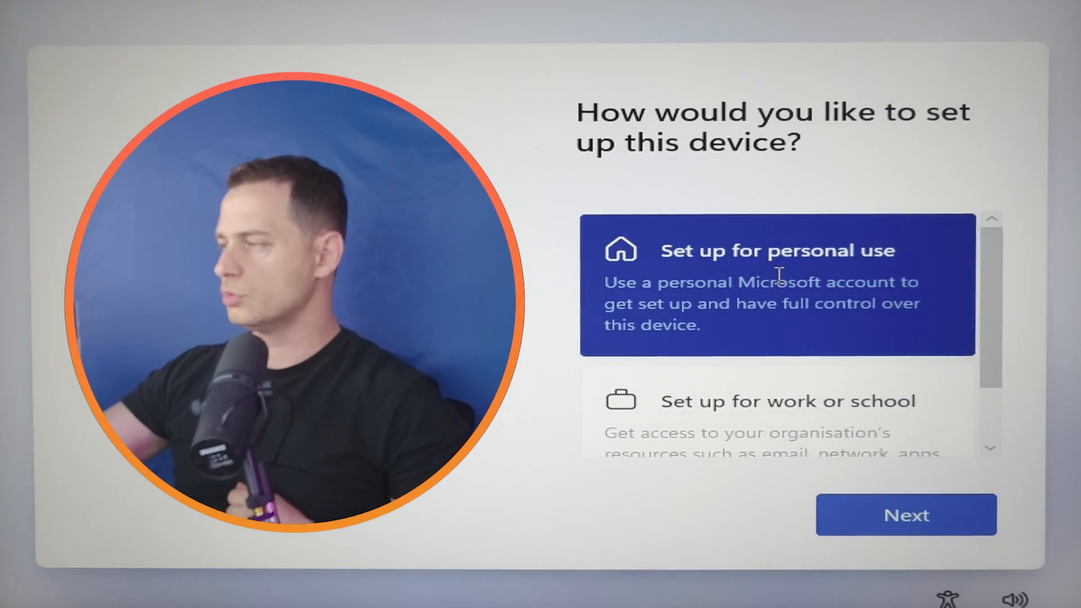
mouse_move(810, 472)
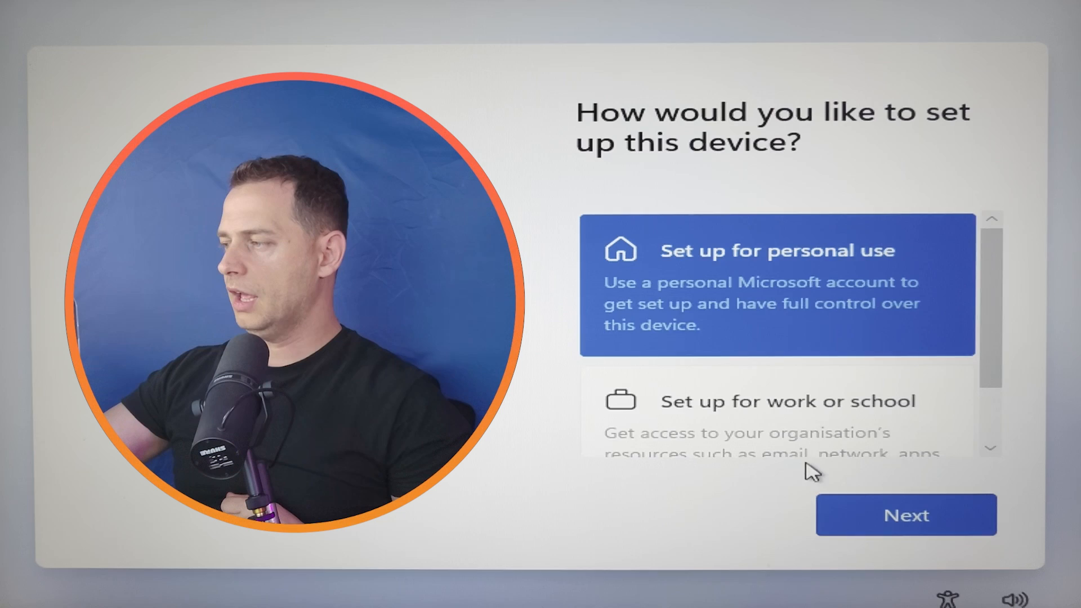
- Choose personal use setup and start the Microsoft account sign-in
click(905, 515)
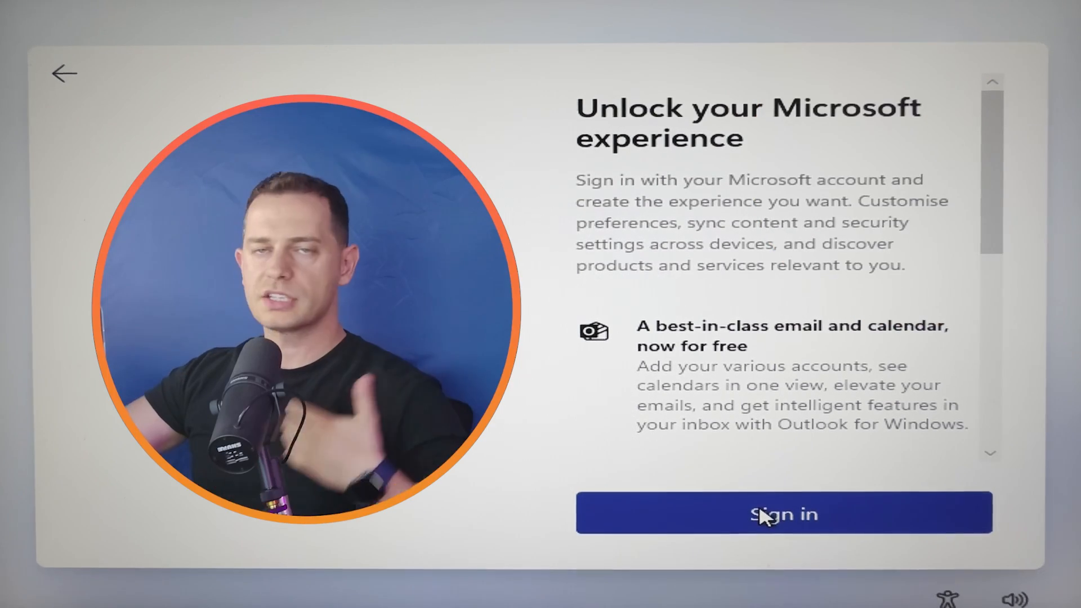
click(783, 514)
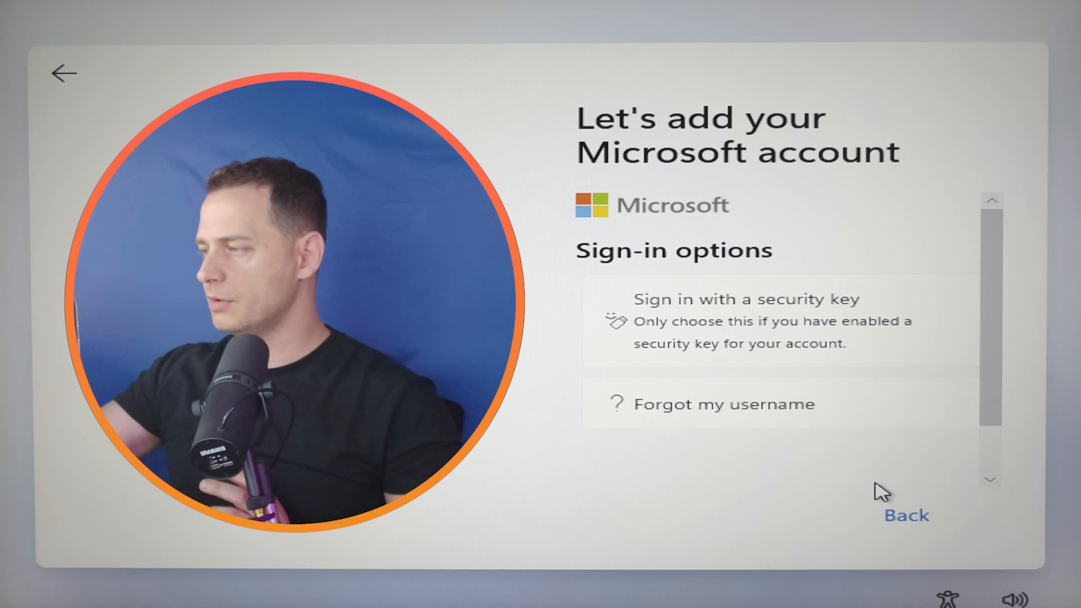
click(905, 515)
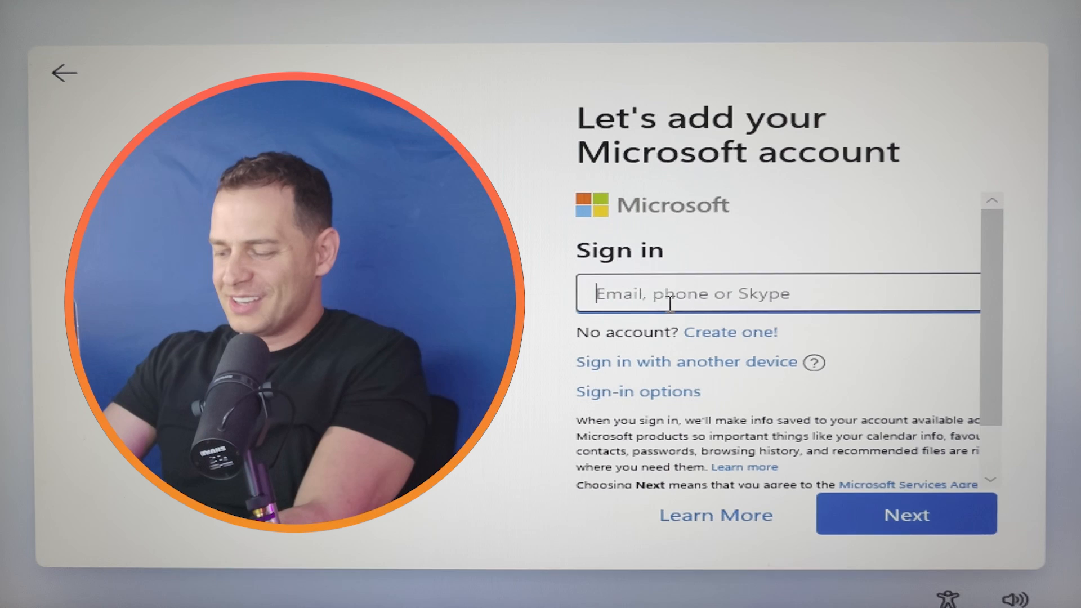
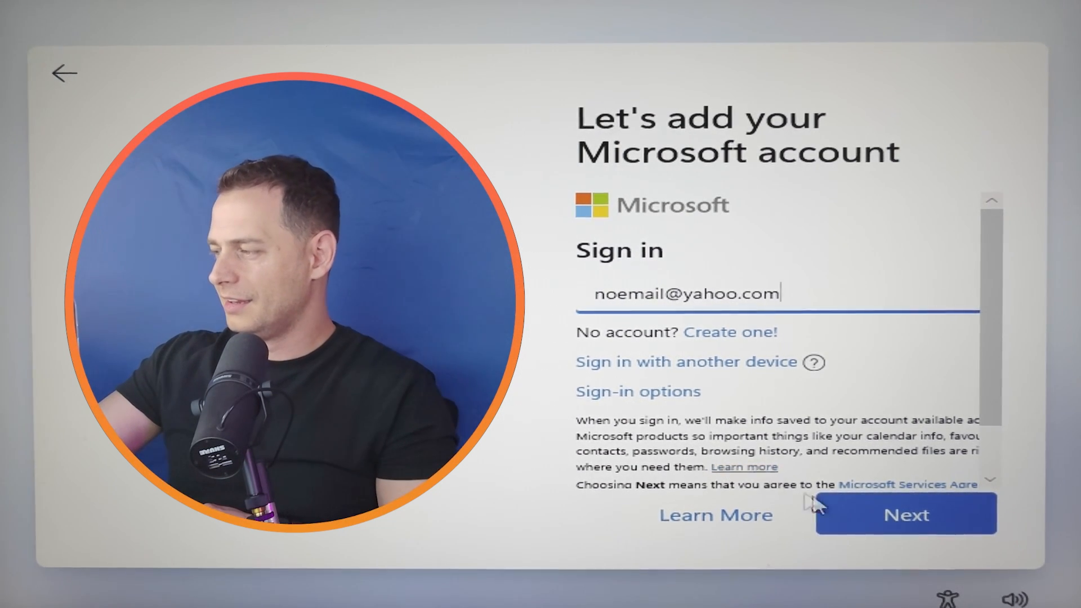
click(905, 514)
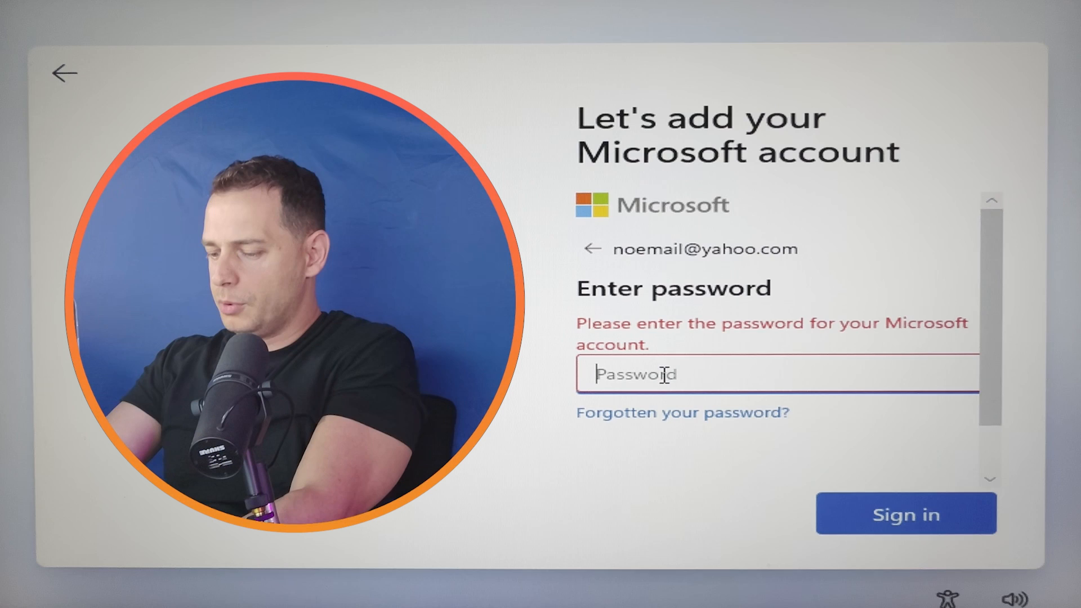
text(password)
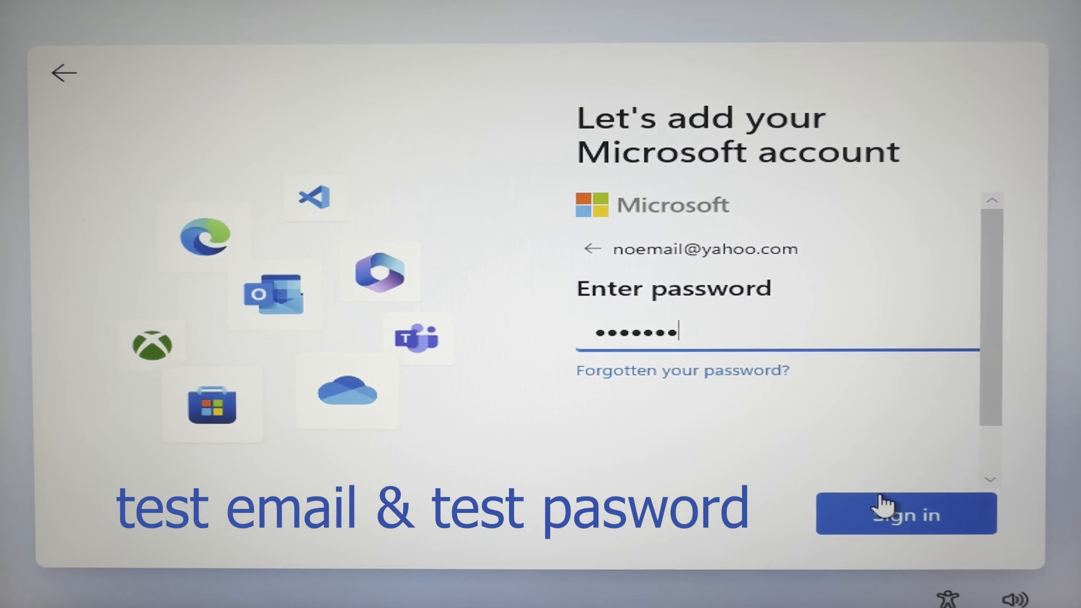
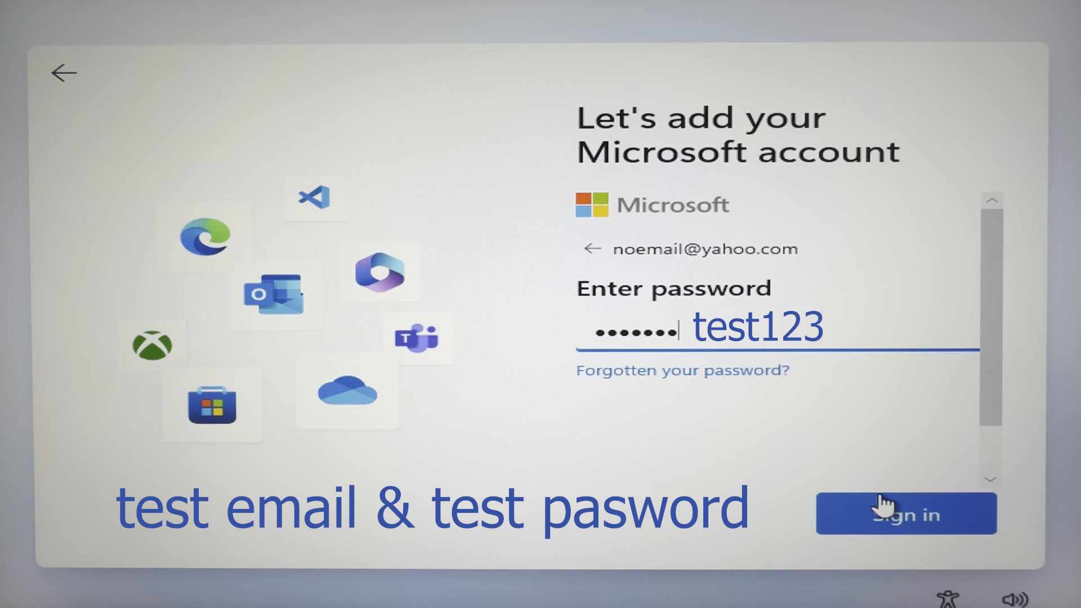
click(906, 513)
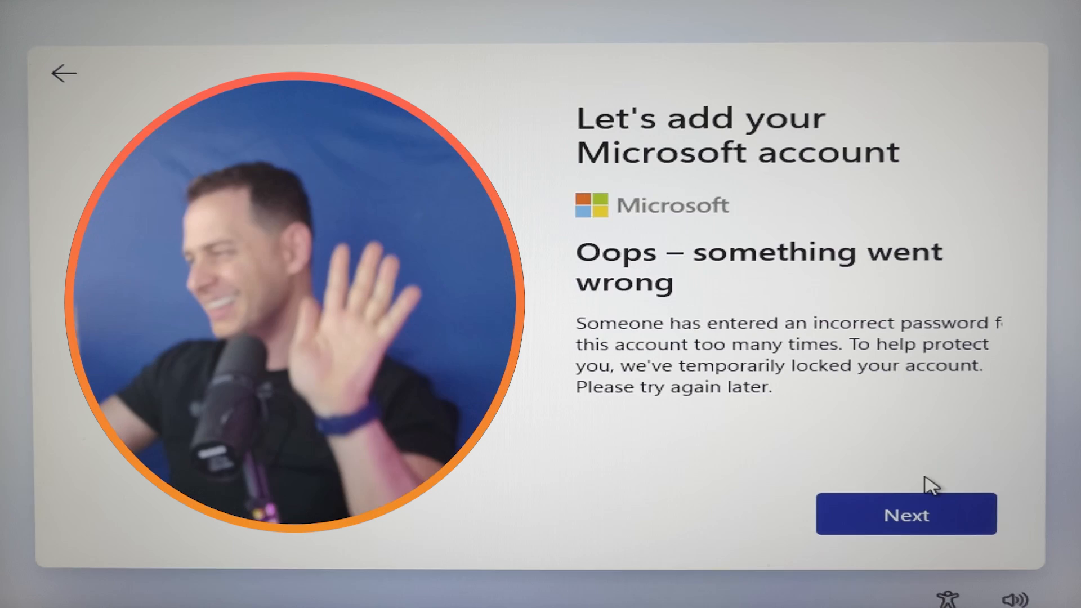
- Dismiss the lock error and create local user 'Daniel' without a password
click(906, 514)
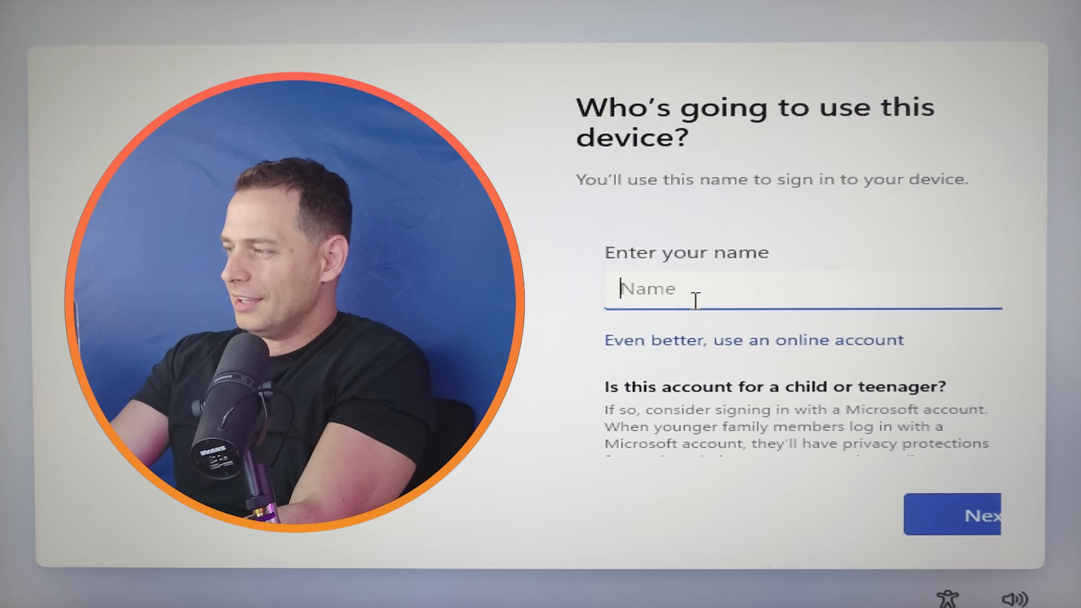
text(Daniel)
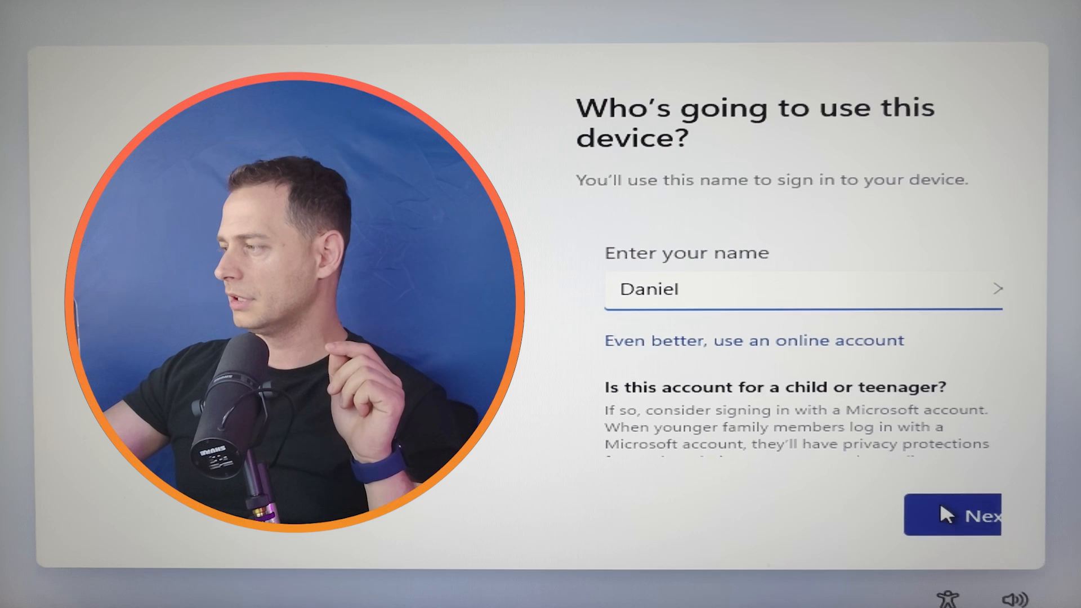
click(986, 515)
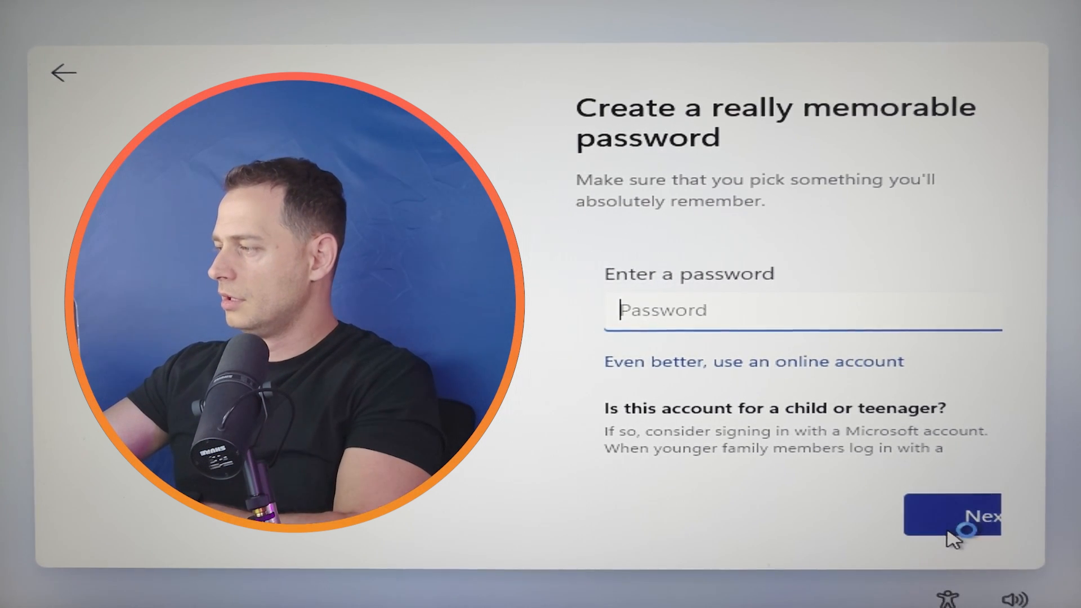
click(951, 516)
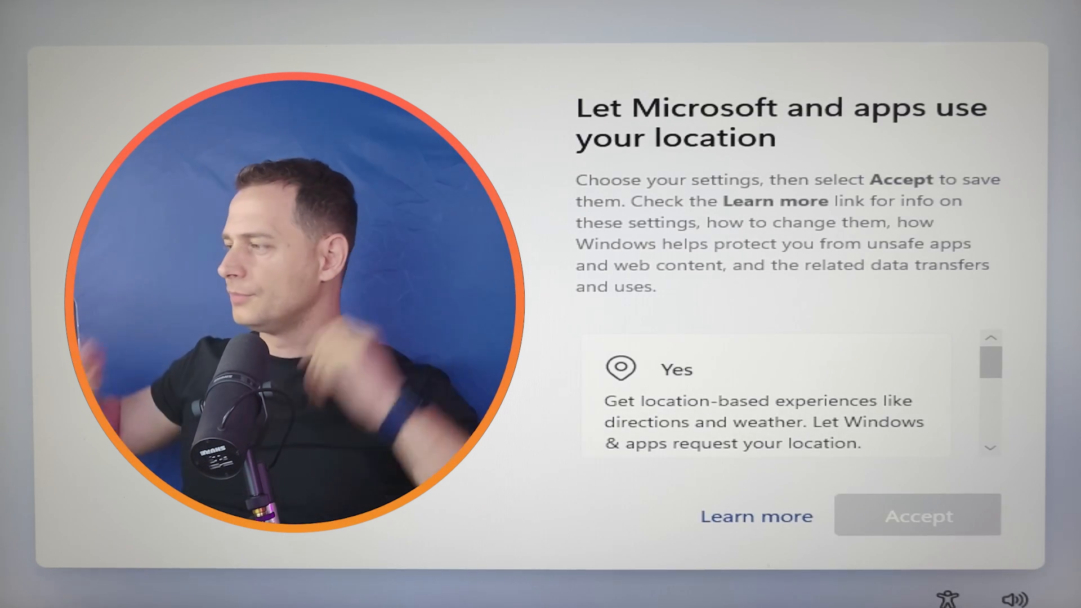
- Decline location, Find my device, tailored experiences and advertising ID; keep default diagnostics
scroll(down, 3)
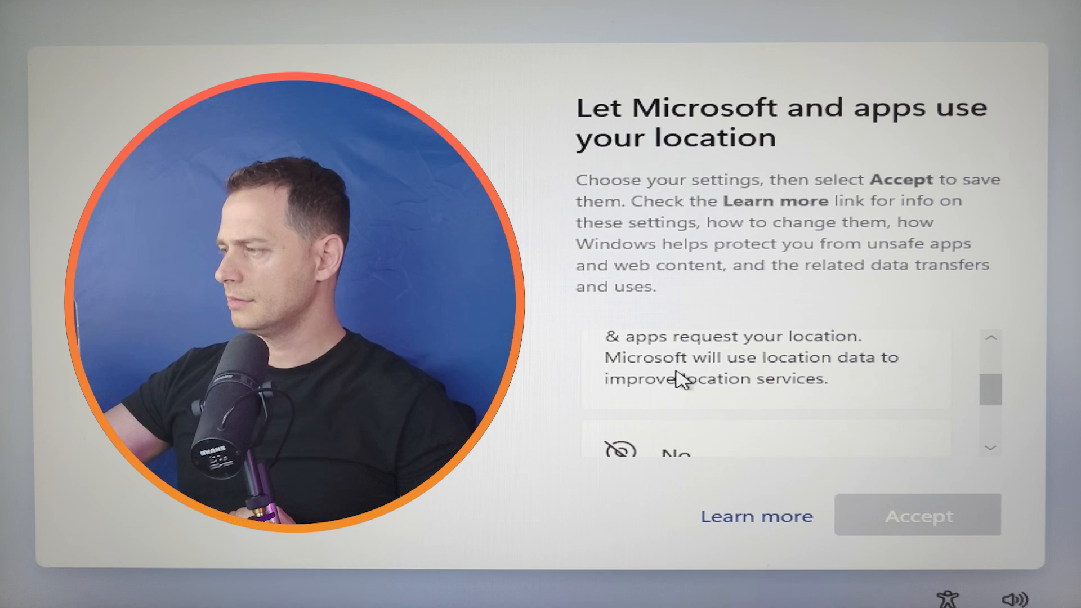
click(755, 448)
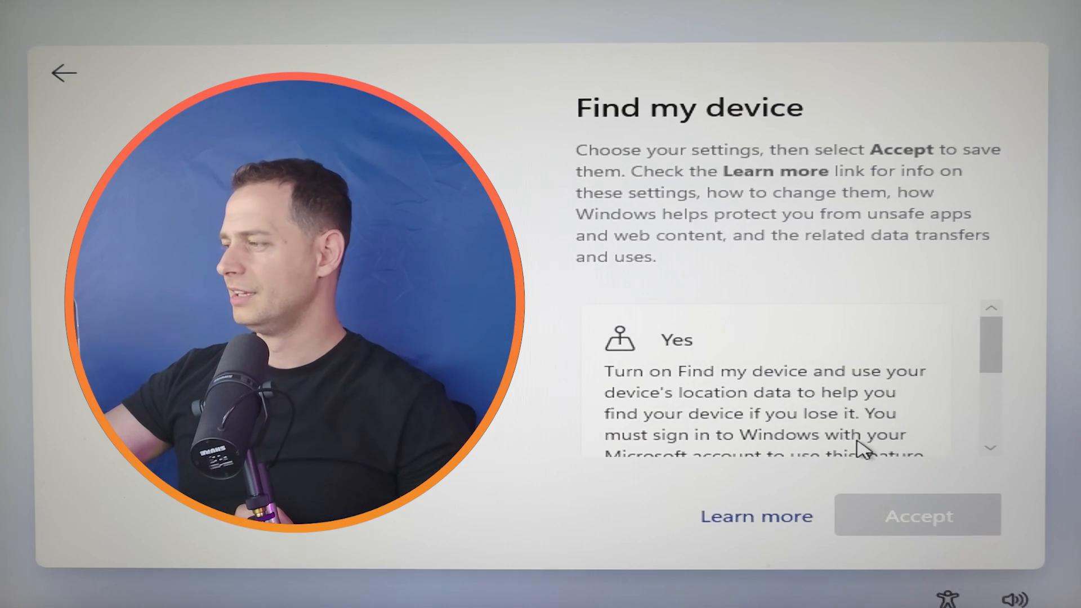
scroll(down, 3)
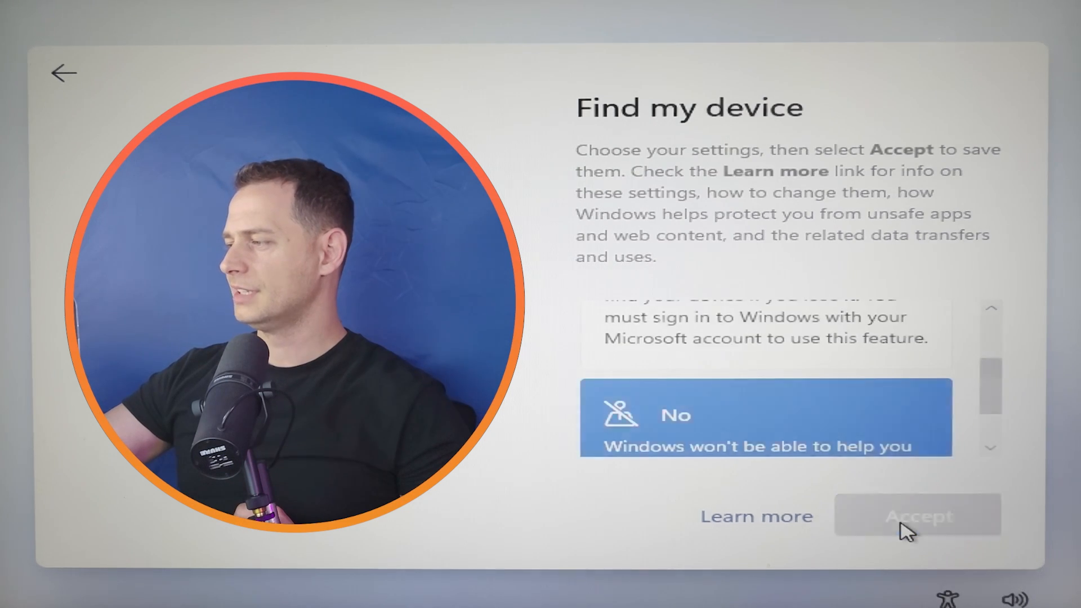
click(917, 516)
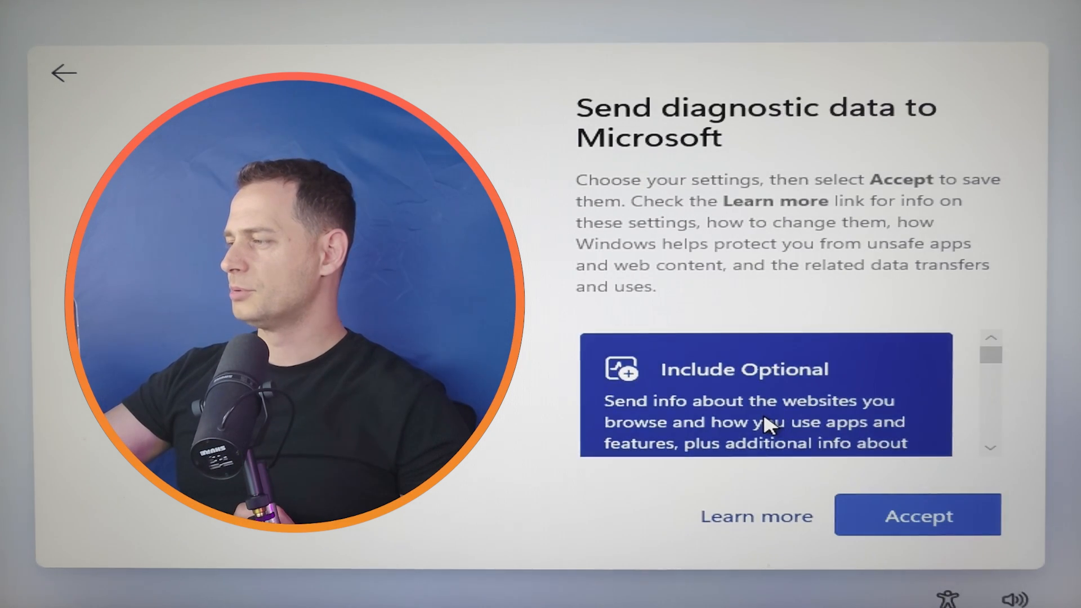
click(917, 516)
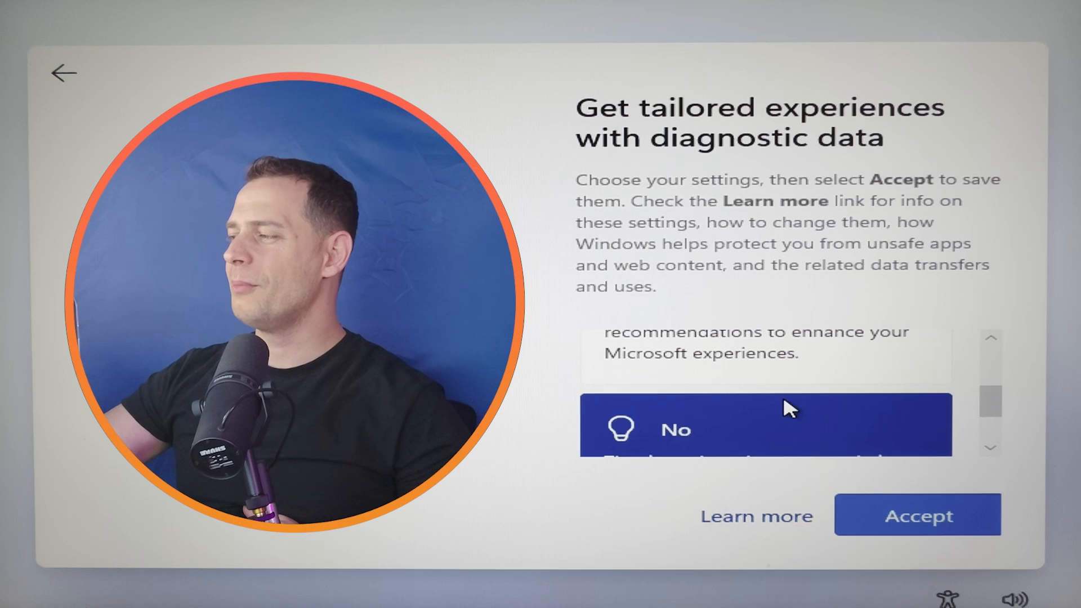
mouse_move(890, 515)
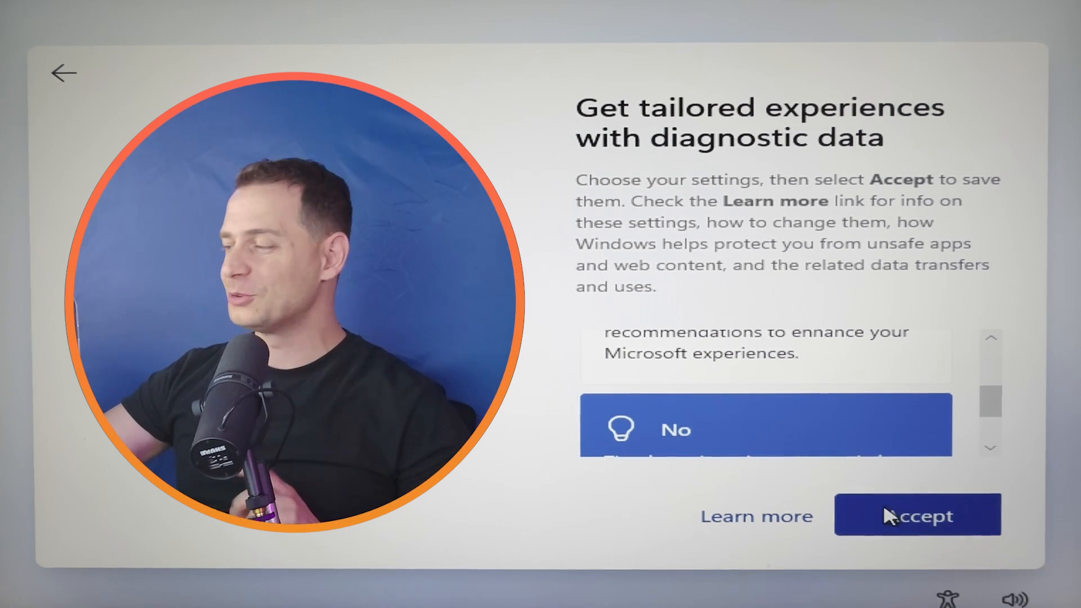
click(917, 515)
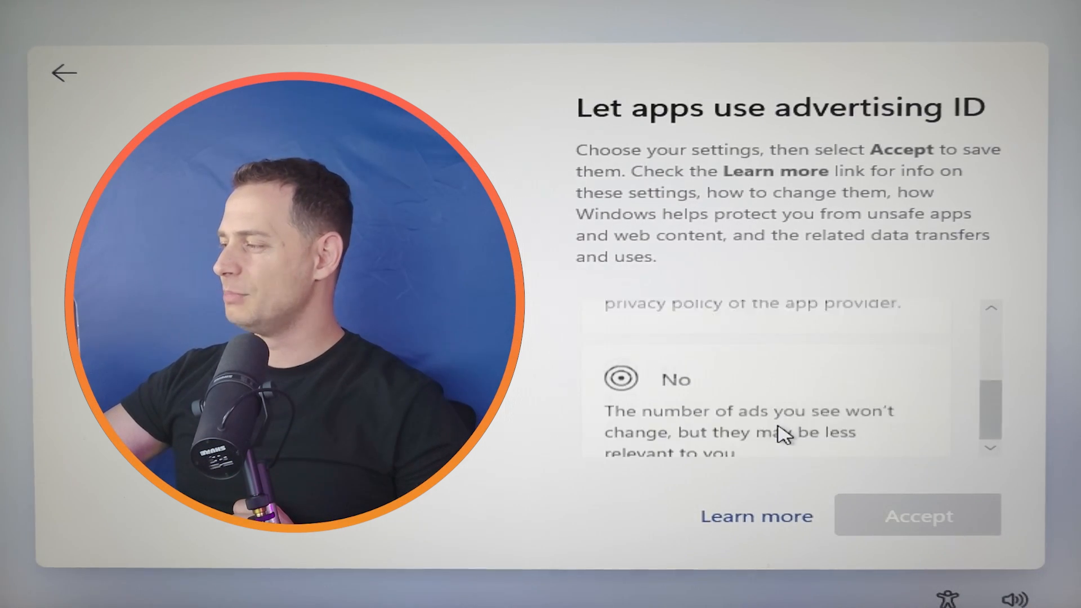
click(917, 515)
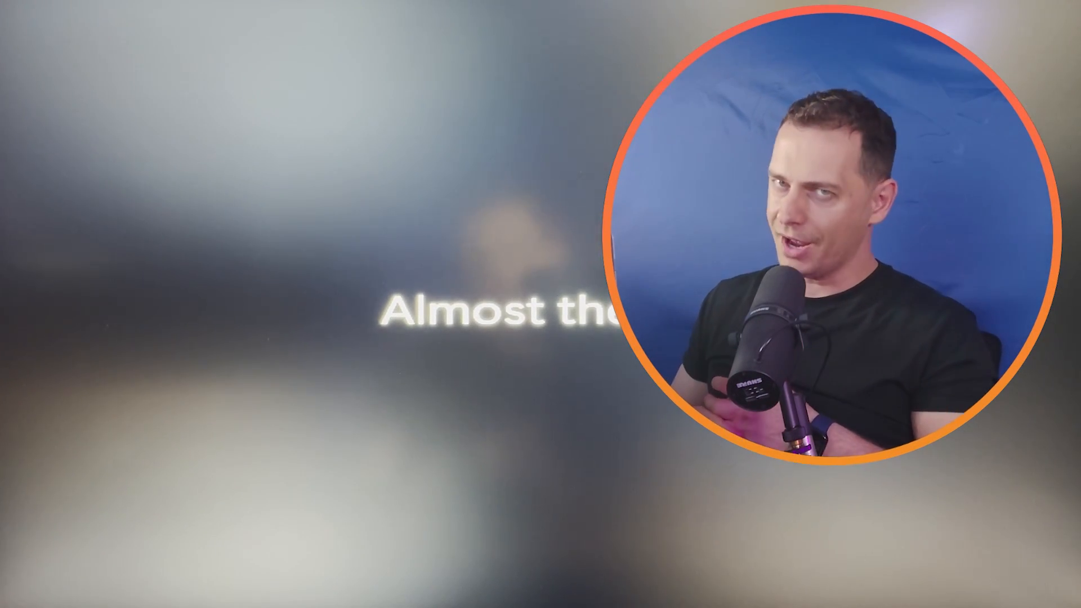
- Open the Start menu on the new desktop after setup finishes
click(215, 597)
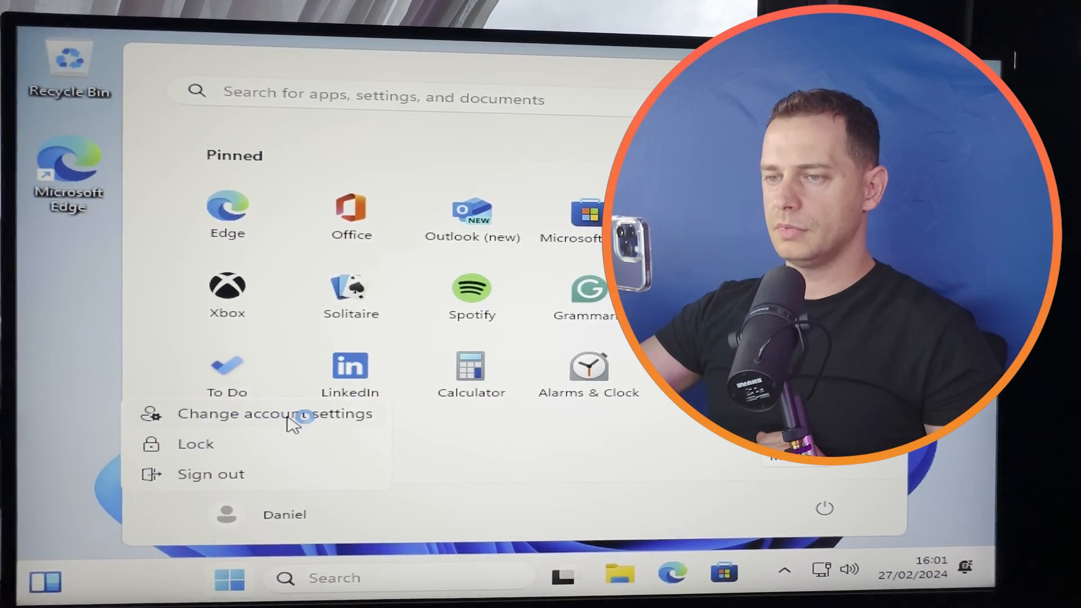
click(275, 413)
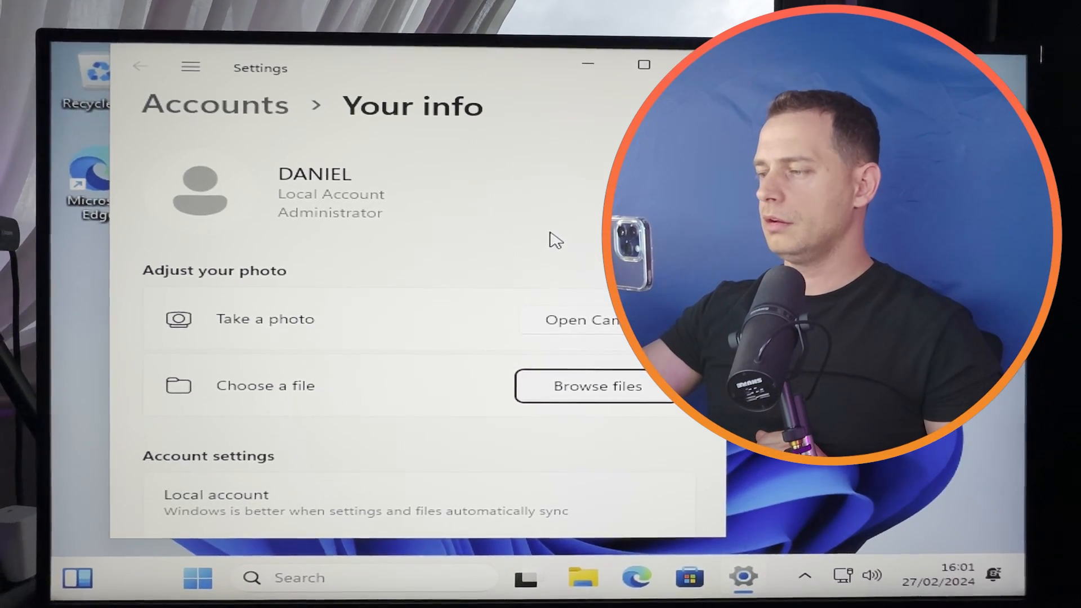
scroll(down, 3)
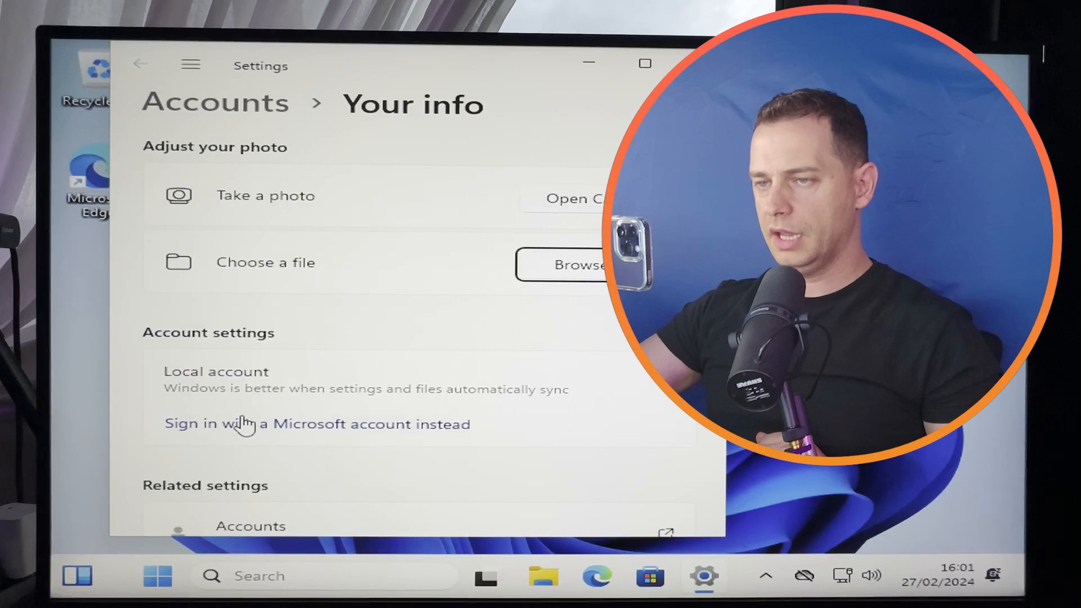
scroll(down, 3)
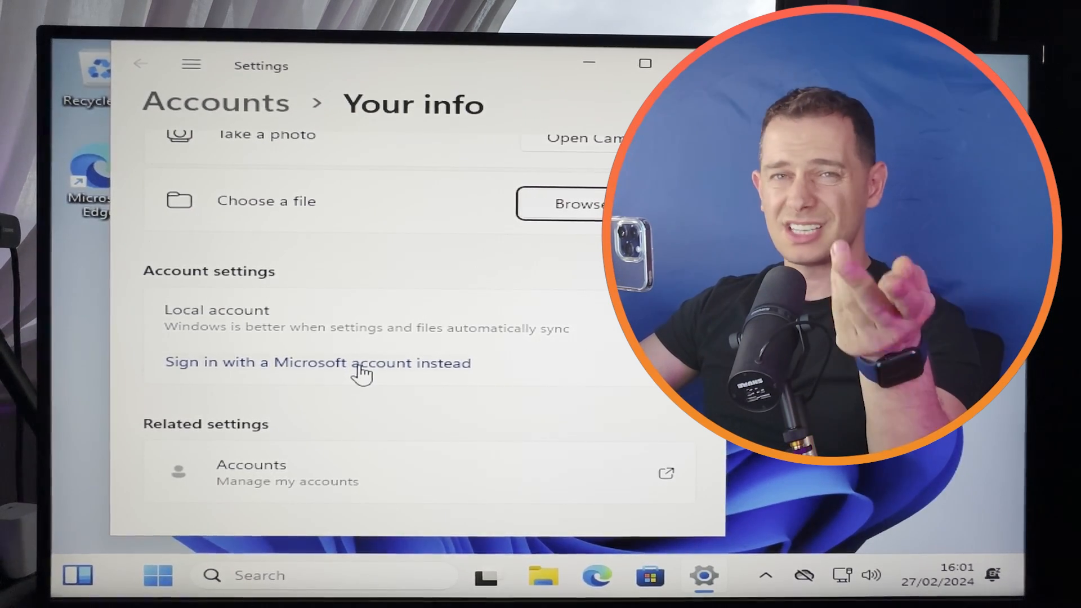
mouse_move(326, 390)
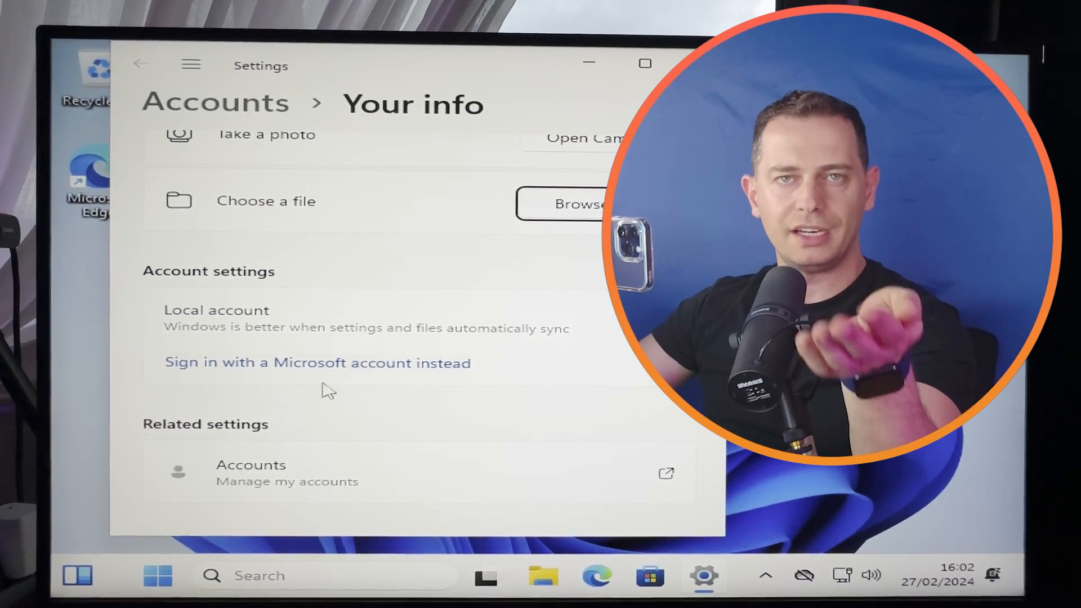
mouse_move(314, 372)
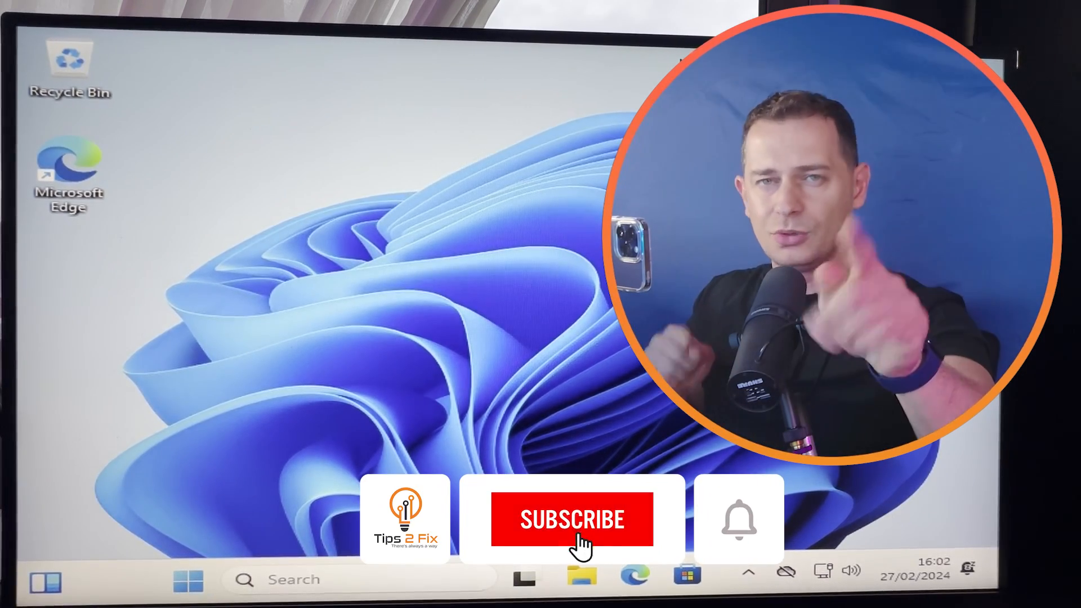
- Close the Settings window to reveal the desktop
click(571, 519)
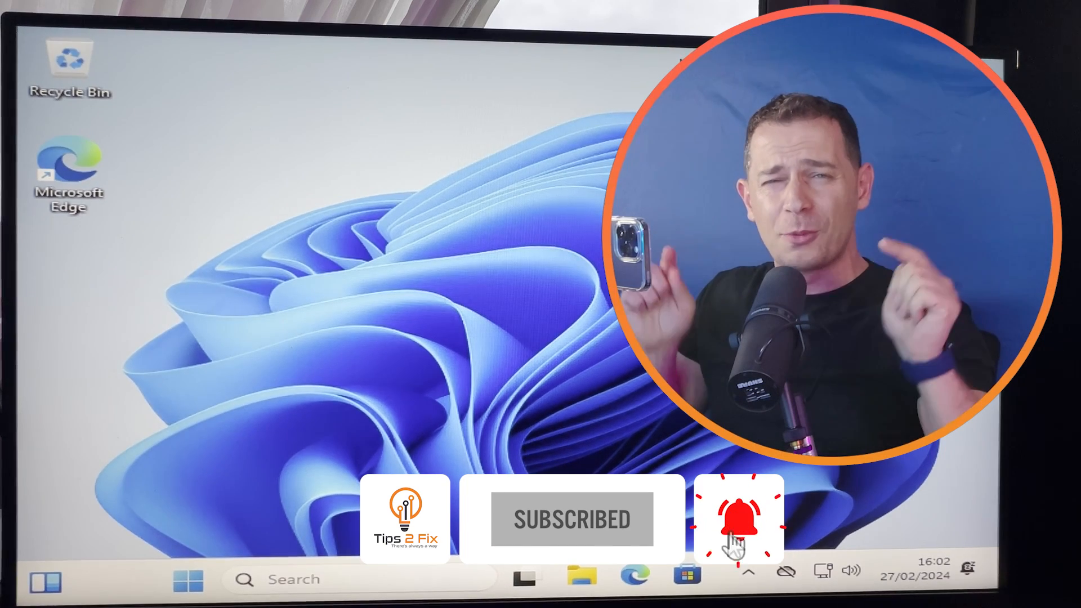